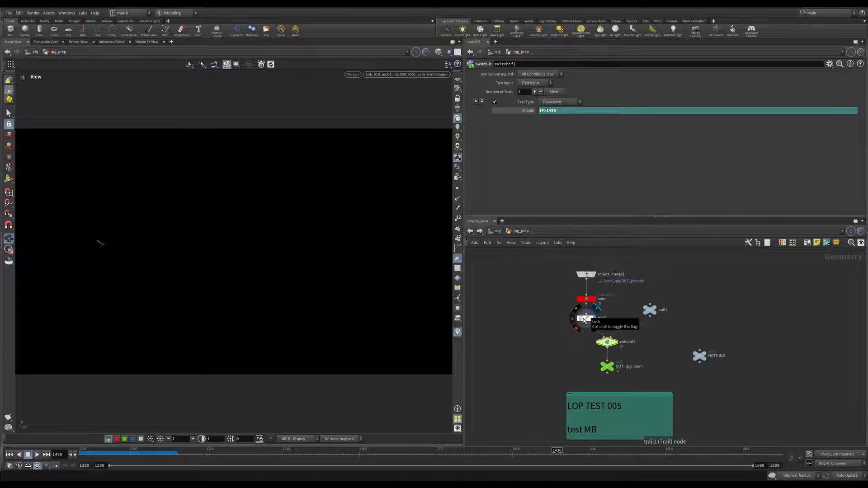
- Select the NOTHING null in rpg_prep to show its parameters and save the scene
left_click(585, 317)
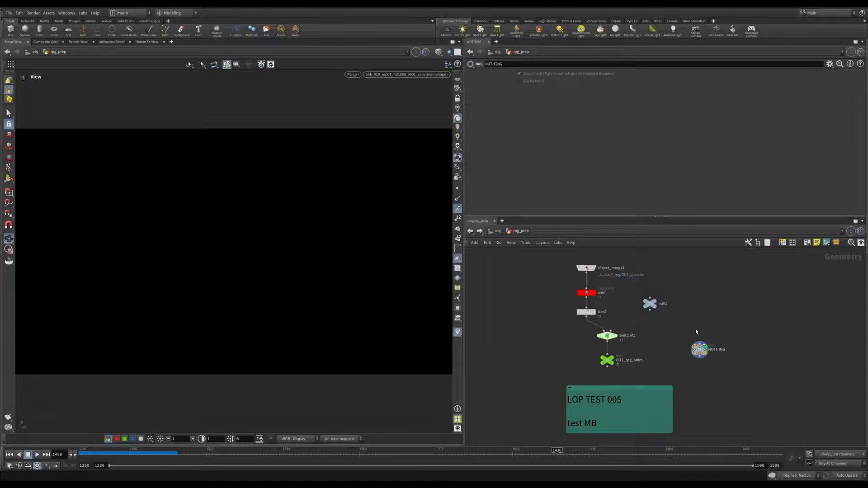
key("ctrl+s")
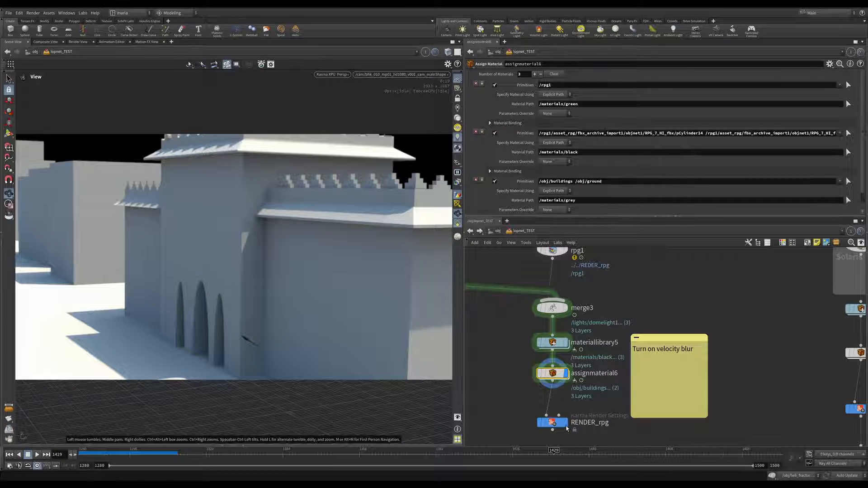
- Select the RENDER_rpg output to show the green, black and grey material assignments
left_click(552, 422)
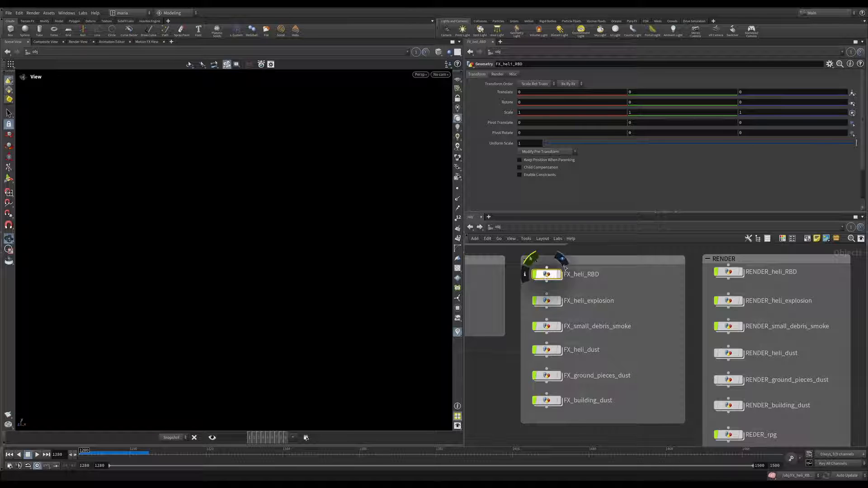
- Dive into FX_heli_RBD and scrub the timeline forward until the animated helicopter appears
double_click(546, 274)
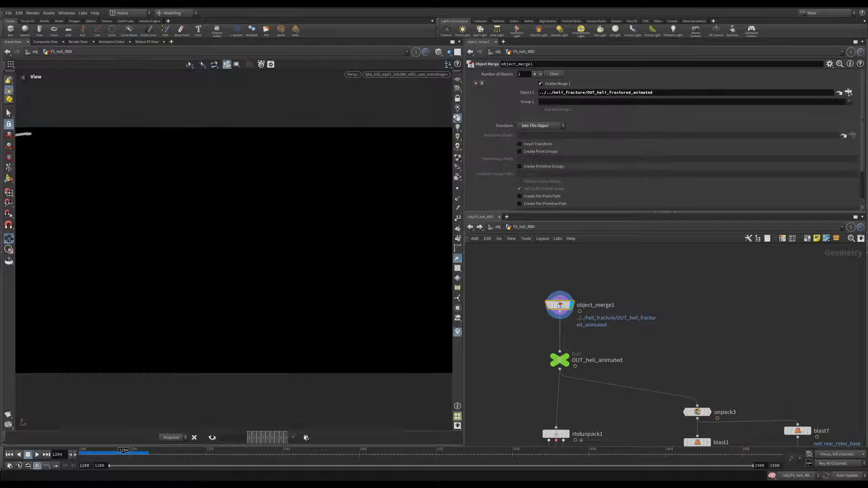
left_click_drag(125, 453, 514, 451)
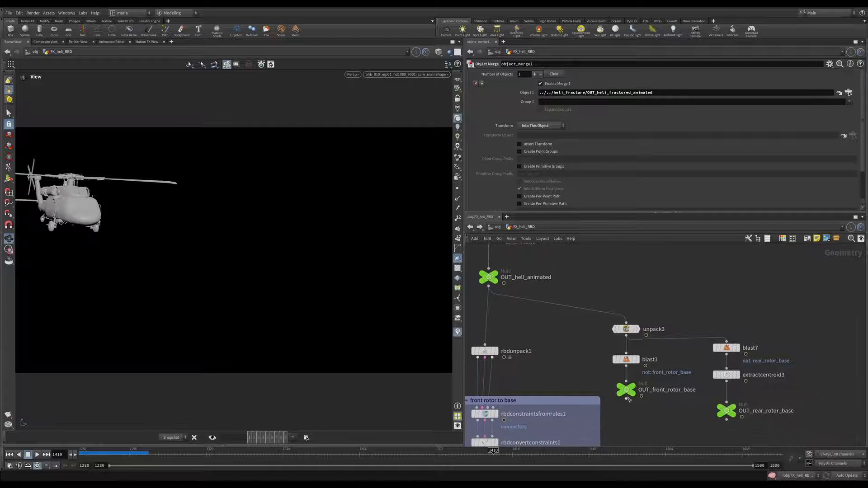
- Isolate the front rotor base piece via the OUT_front_rotor_base output
left_click(626, 391)
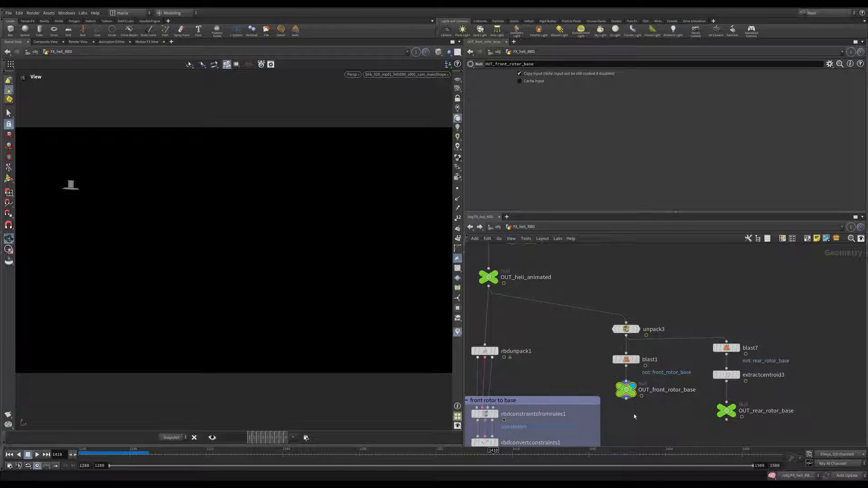
mouse_move(249, 212)
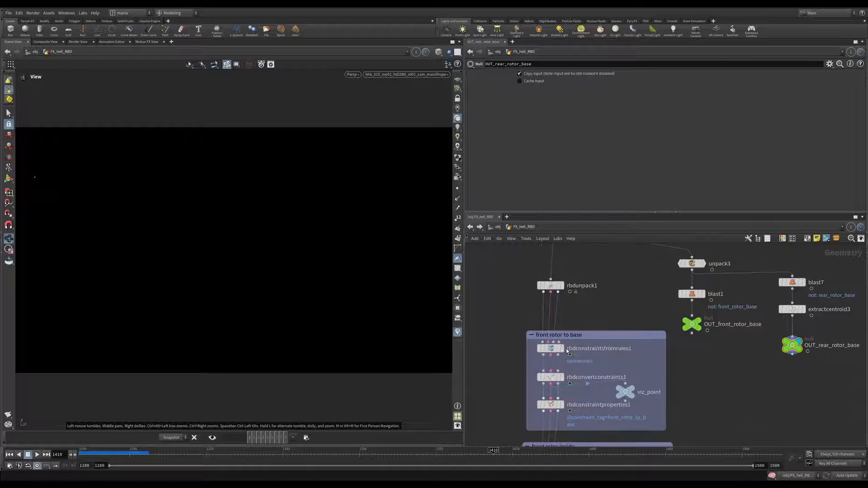
- Show the front rotor to base constraint rules and their constraint properties on the hub
left_click(551, 349)
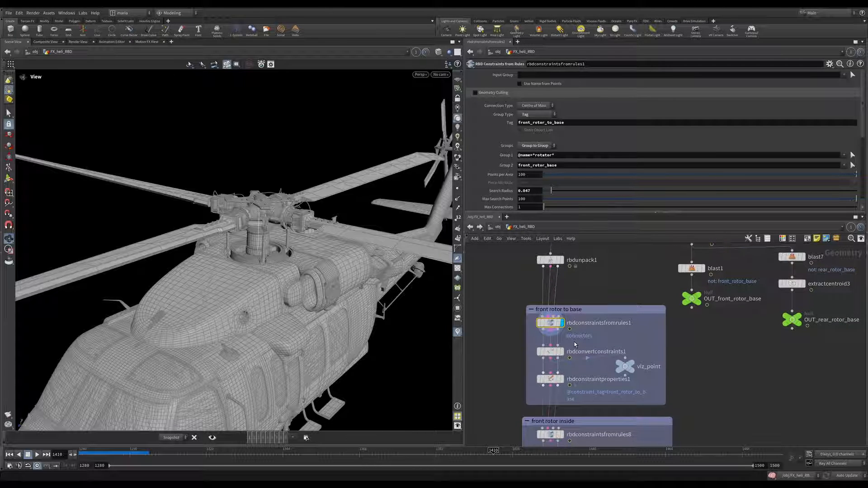
mouse_move(265, 347)
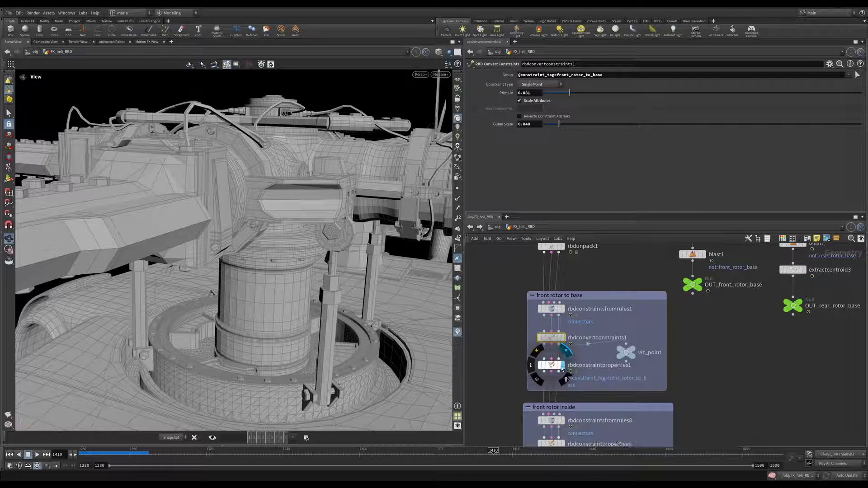
left_click(550, 365)
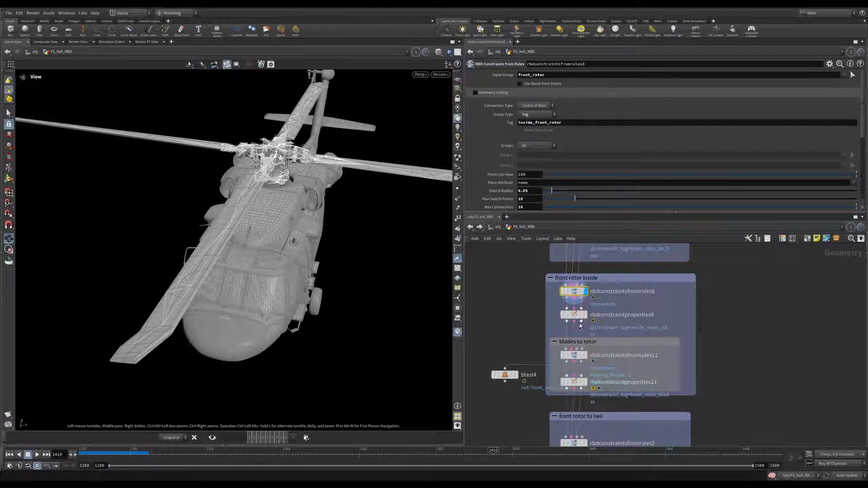
- Show the blades to rotor constraint rules on the front rotor
left_click(573, 314)
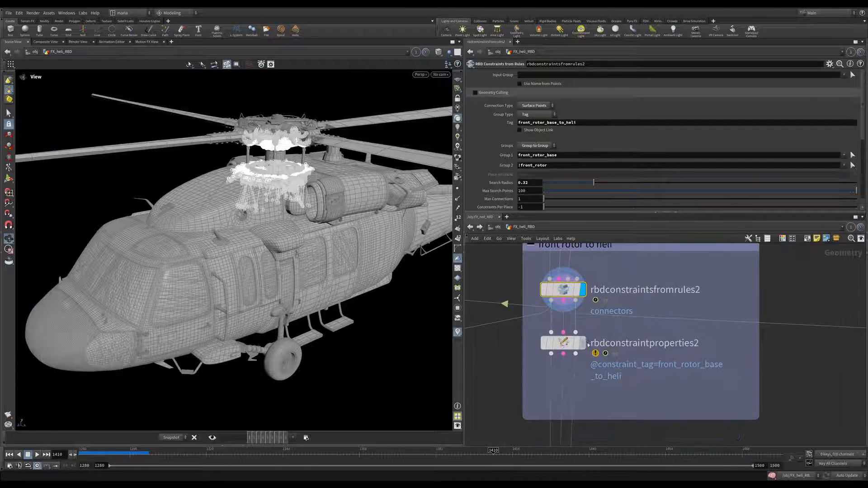
- Show the Glue constraint properties joining the front rotor base to the helicopter body
left_click(562, 343)
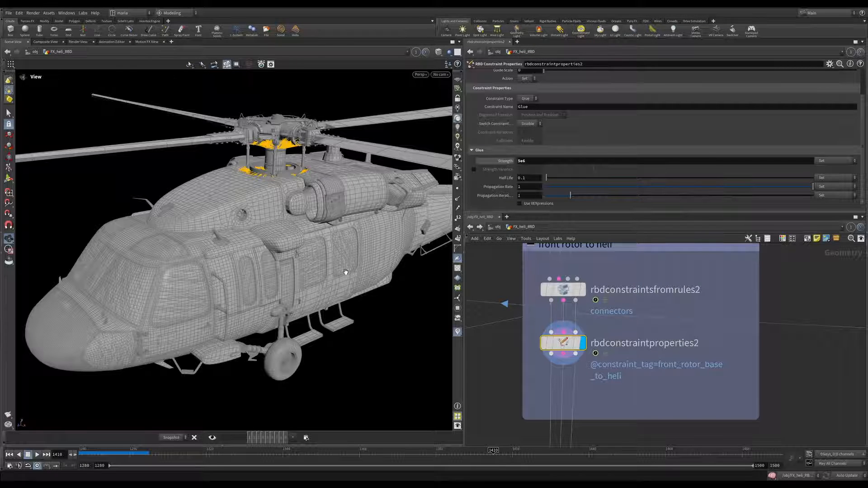
mouse_move(232, 226)
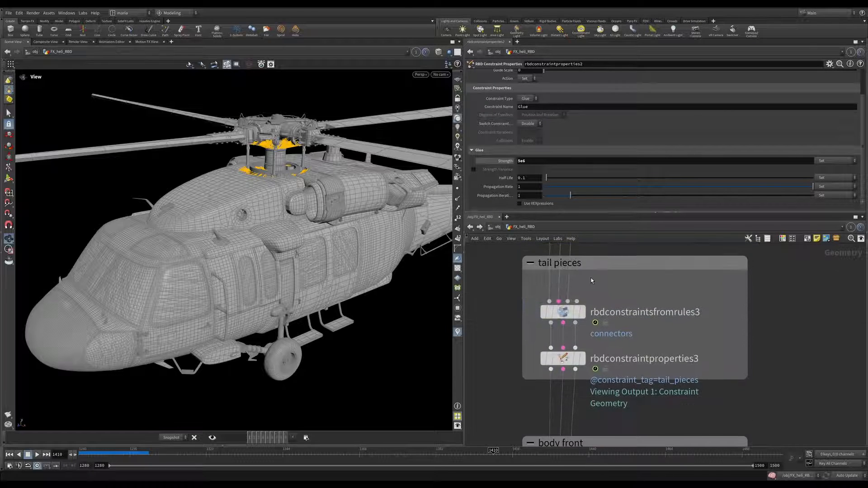
- Show the tail pieces constraint rules and their constraint properties
left_click(562, 312)
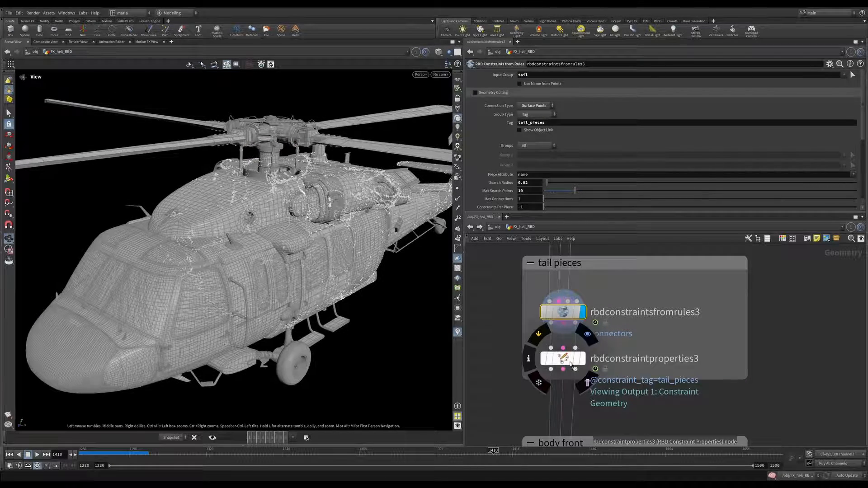
left_click(562, 358)
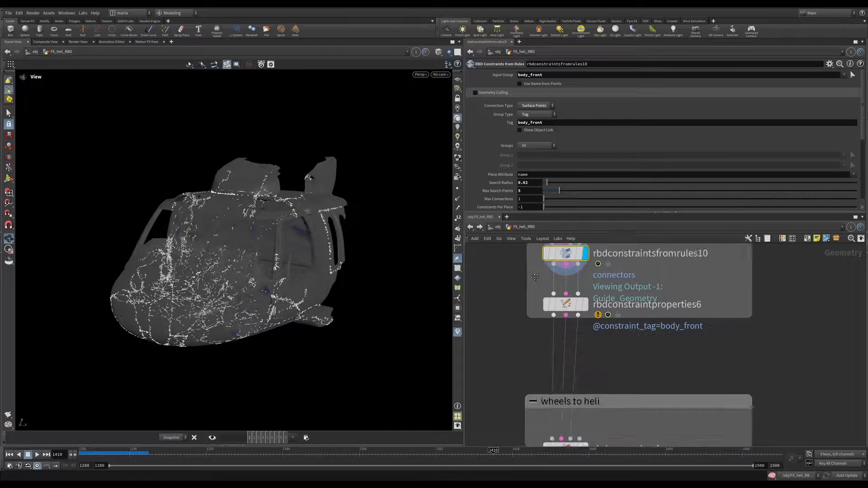
- Show the body front Glue constraint properties with strength 1500
left_click(565, 305)
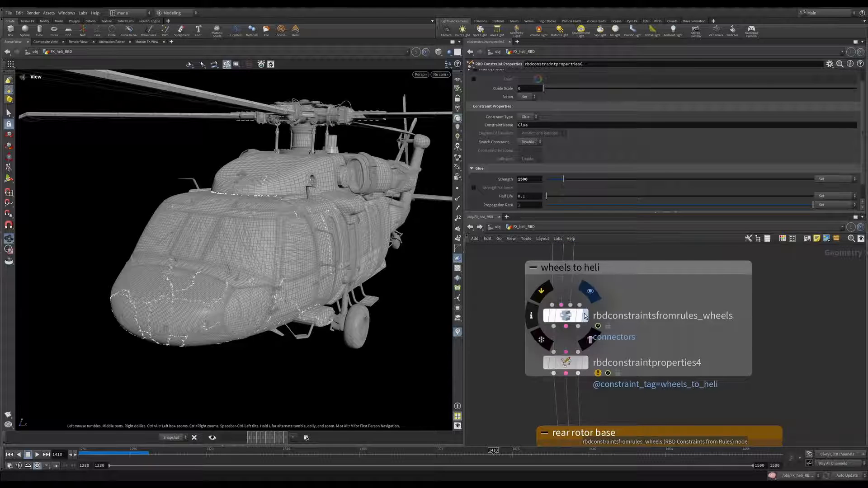
- Review the wheels to heli constraint rules and glue properties around the front wheels
left_click(564, 315)
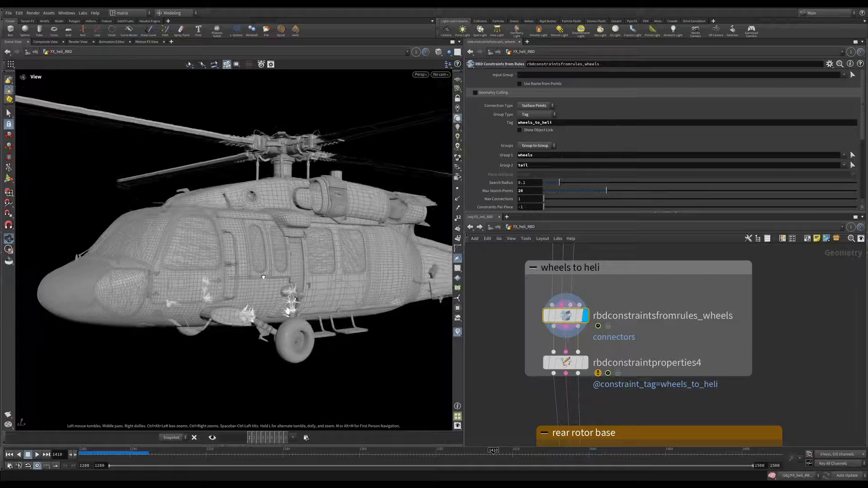
left_click_drag(263, 277, 366, 285)
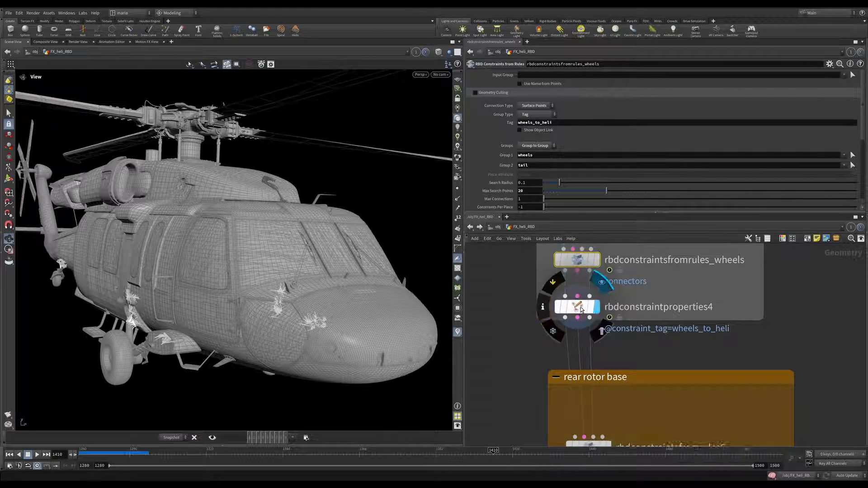
left_click(576, 306)
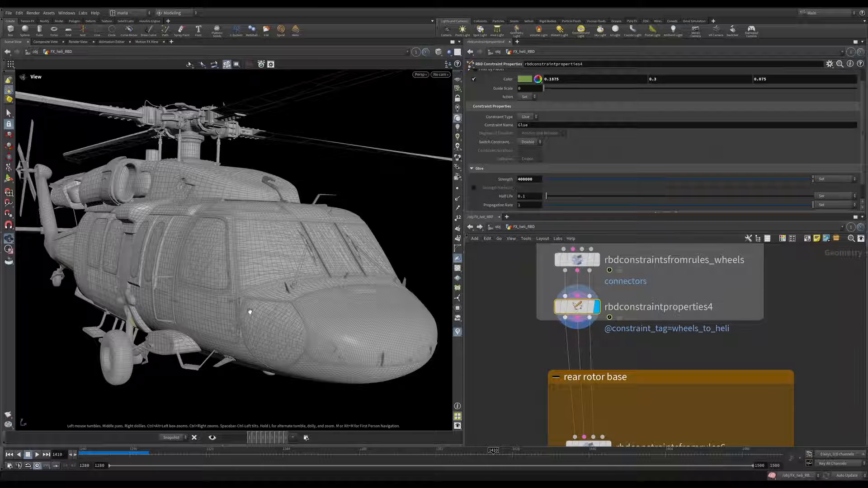
left_click_drag(250, 310, 313, 310)
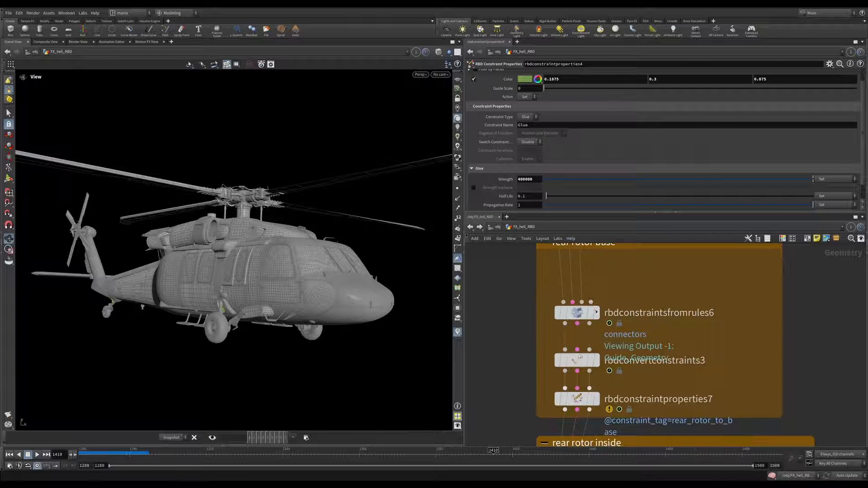
- Review the rear rotor to base rules, conversion settings and hard position-only properties
left_click(576, 312)
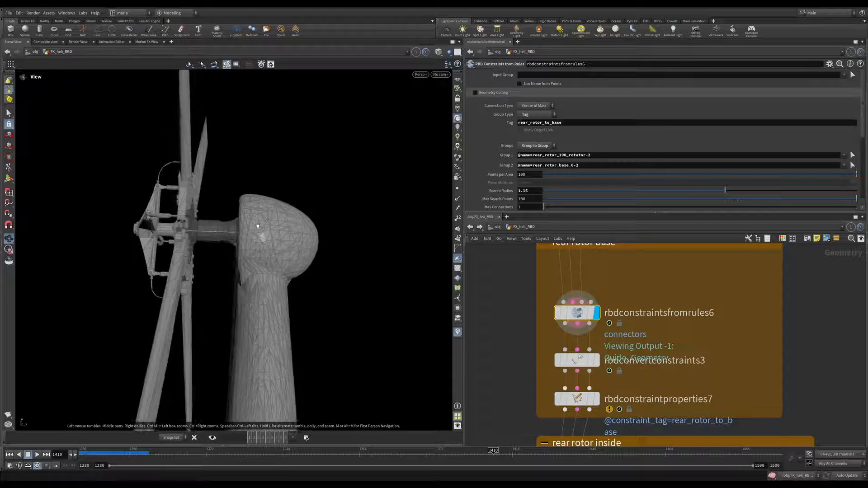
left_click_drag(258, 226, 218, 223)
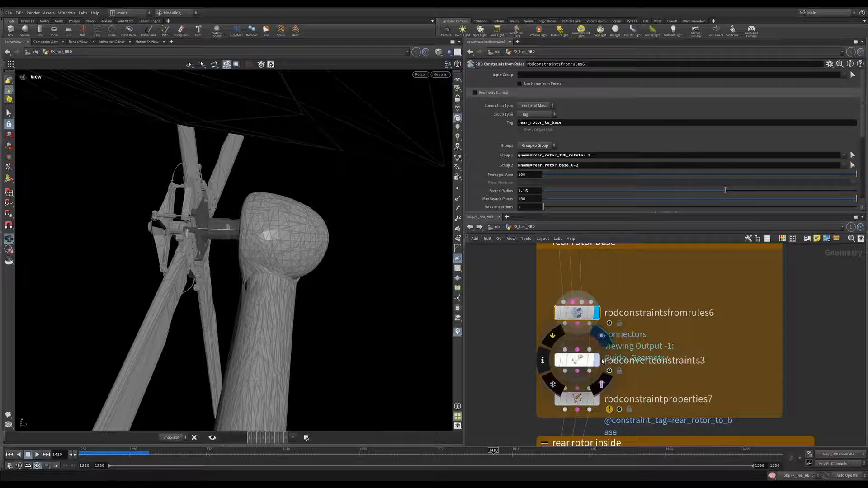
left_click(576, 360)
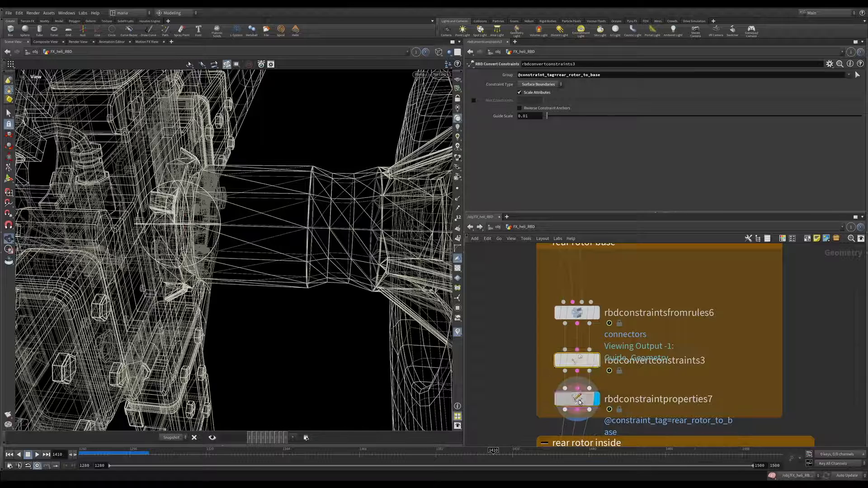
left_click(576, 399)
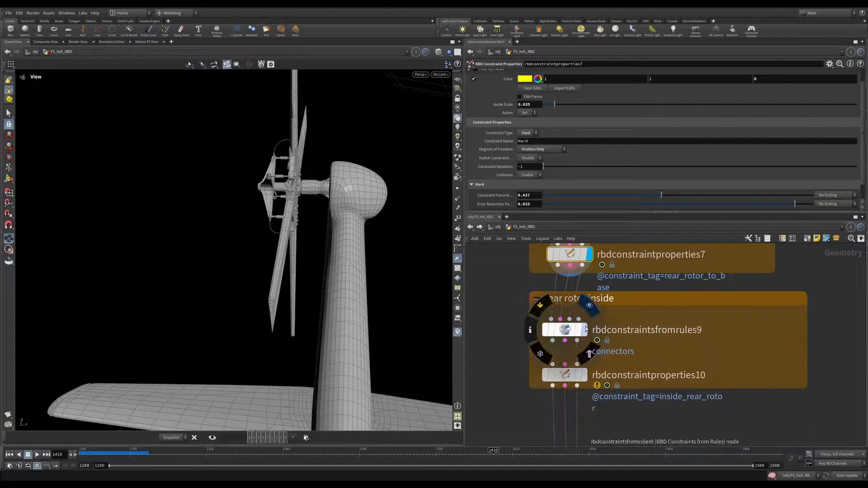
- Show the inside-rear-rotor constraint rules and their glue properties at strength 150000
left_click(564, 329)
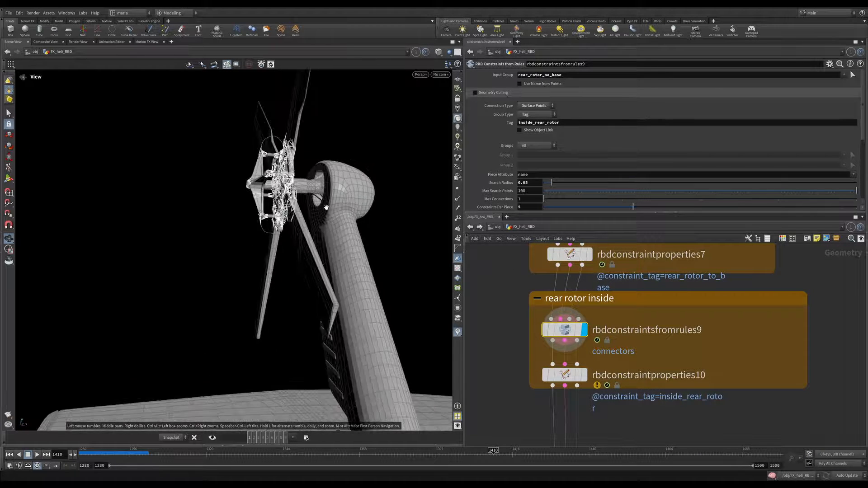
left_click(564, 374)
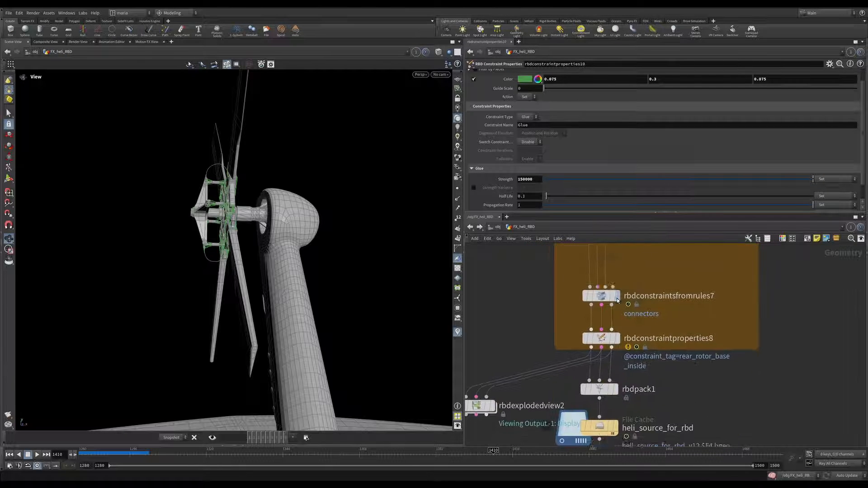
- Show the rear_rotor_base_inside constraint rules and their constraint properties
left_click(600, 294)
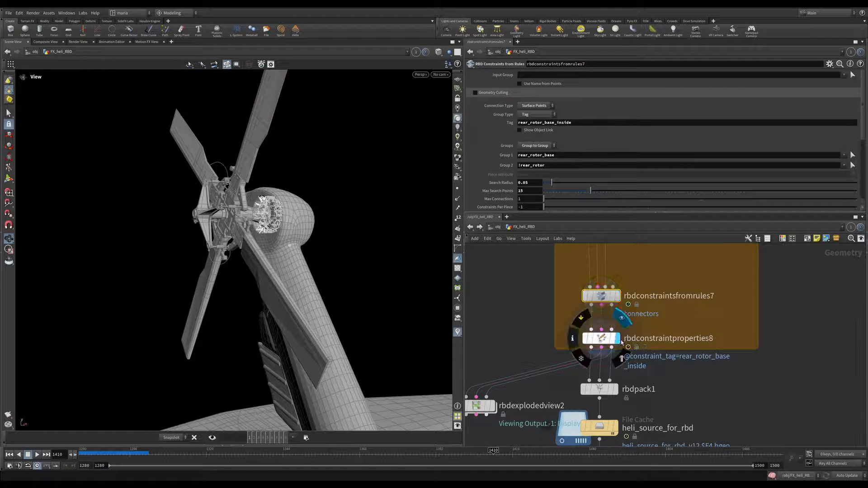
left_click(601, 338)
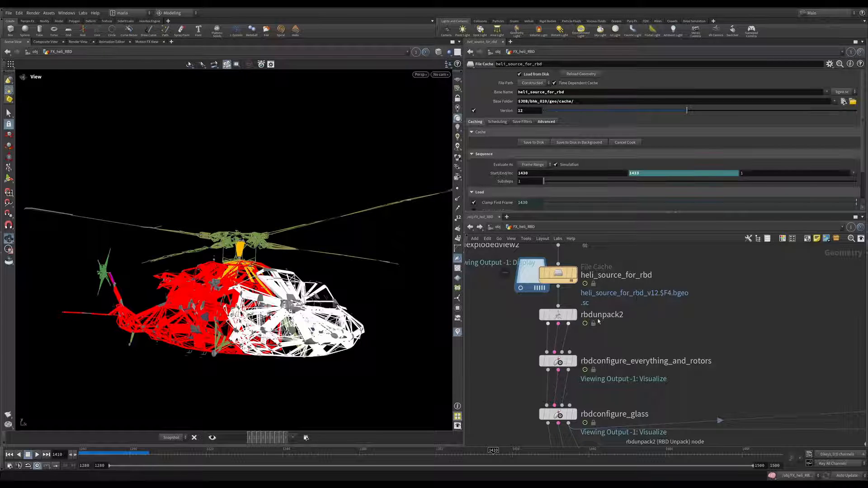
- Inspect the rbdunpack2 node's unpacked helicopter pieces after the cache
left_click(559, 315)
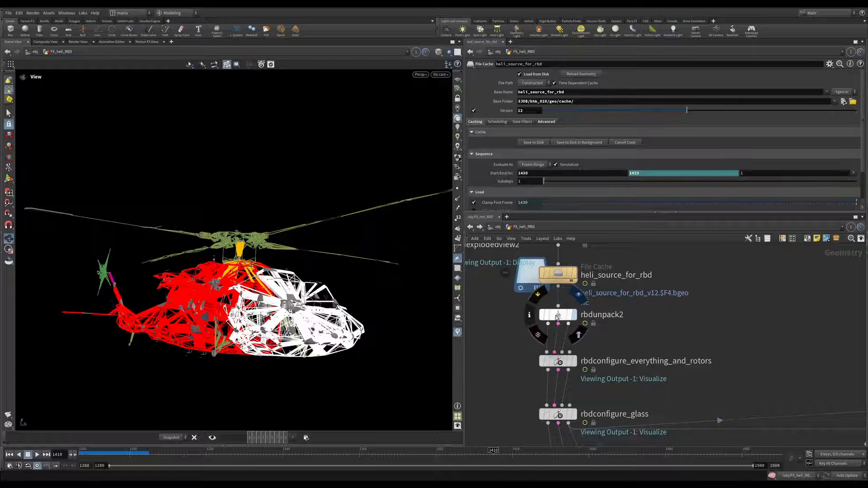
left_click(559, 314)
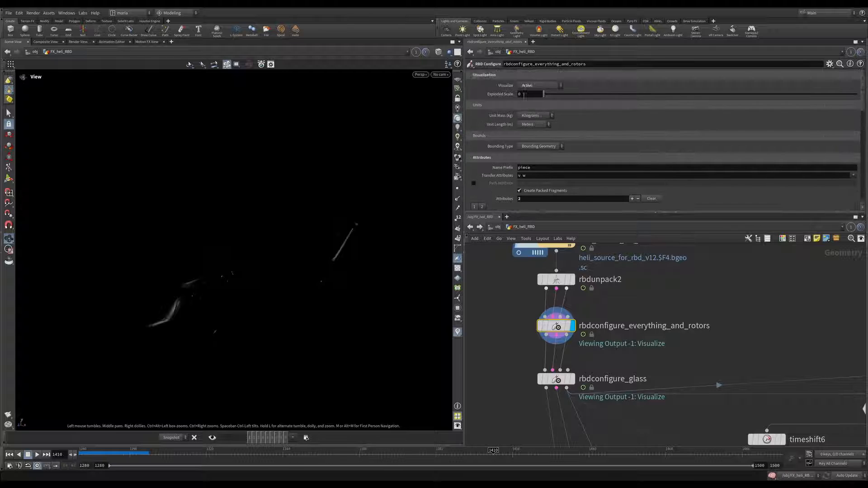
- Set Visualize to None on rbdconfigure_everything_and_rotors to show the solid helicopter
left_click(537, 85)
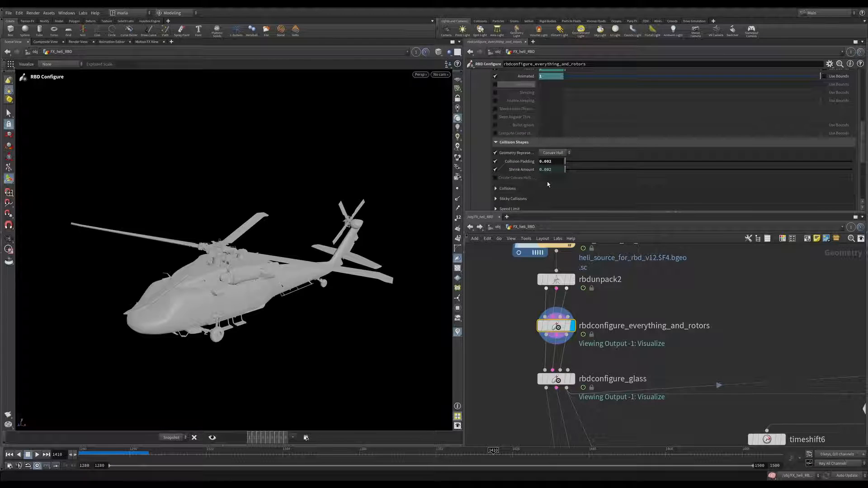
mouse_move(581, 147)
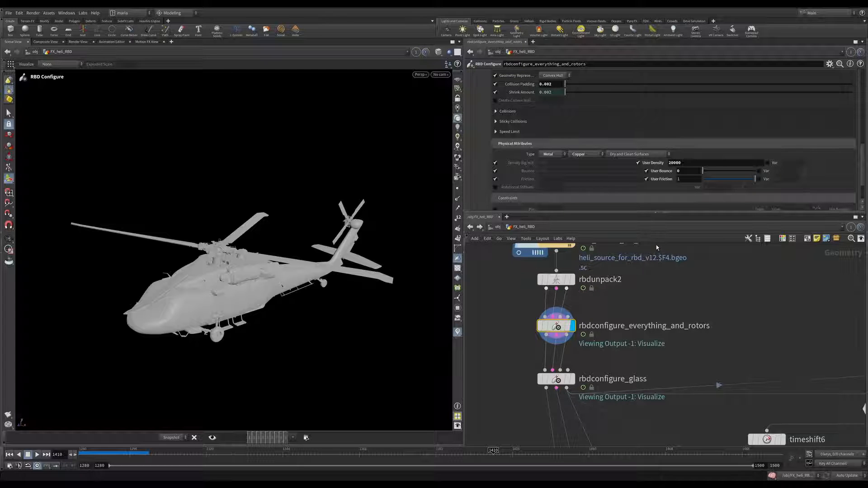
mouse_move(658, 285)
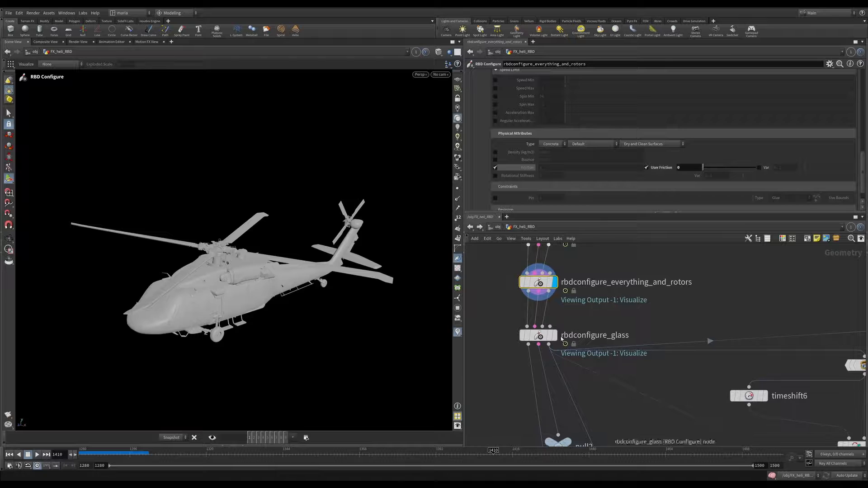
- Review rbdconfigure_glass settings: convex hull collision with 0.001 padding and shrink
left_click(537, 335)
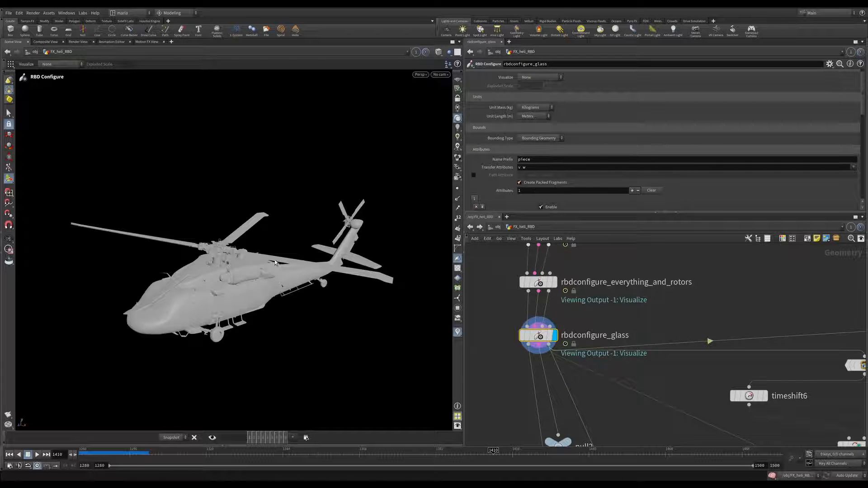
scroll("down", 3)
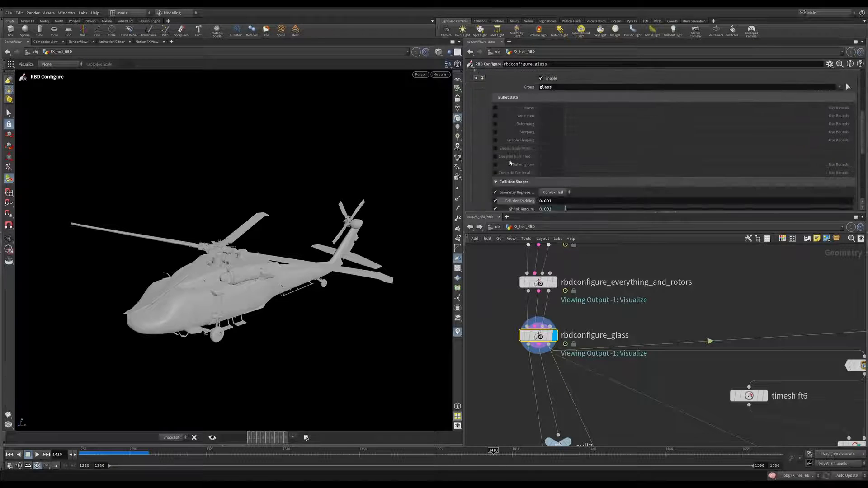
scroll("down", 3)
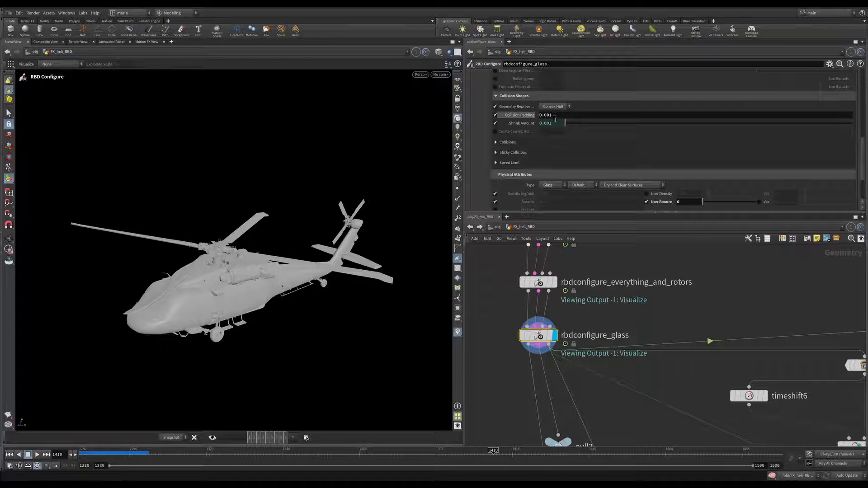
scroll("down", 3)
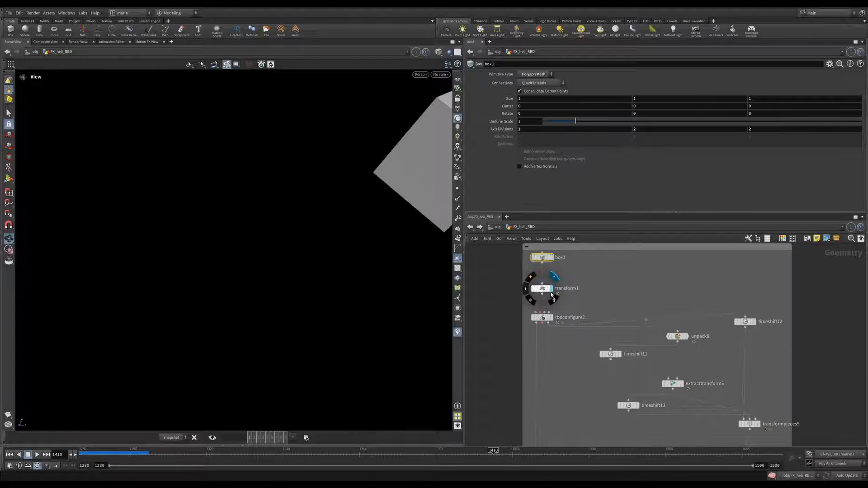
- Inspect the transform applied to box1 in the box test network
left_click(542, 287)
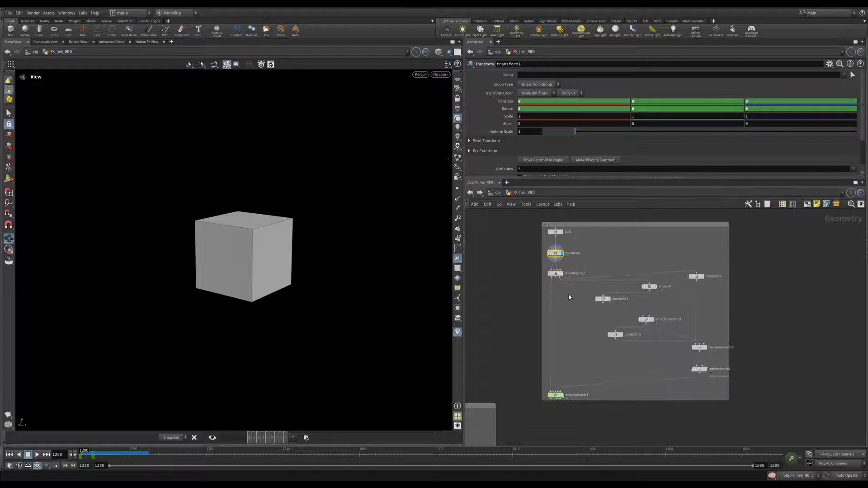
mouse_move(419, 288)
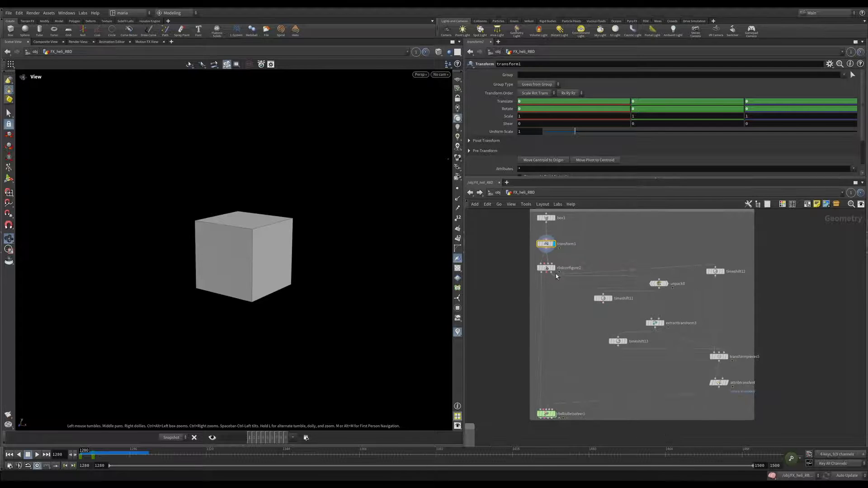
left_click(558, 274)
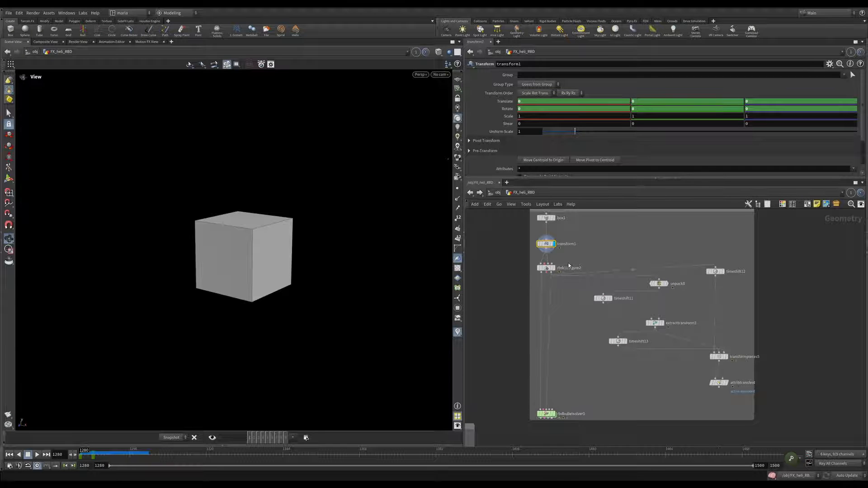
left_click(546, 268)
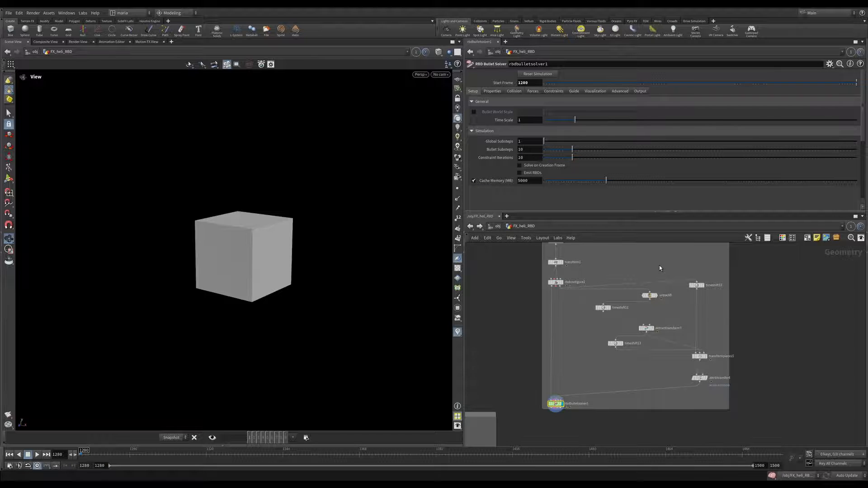
mouse_move(672, 333)
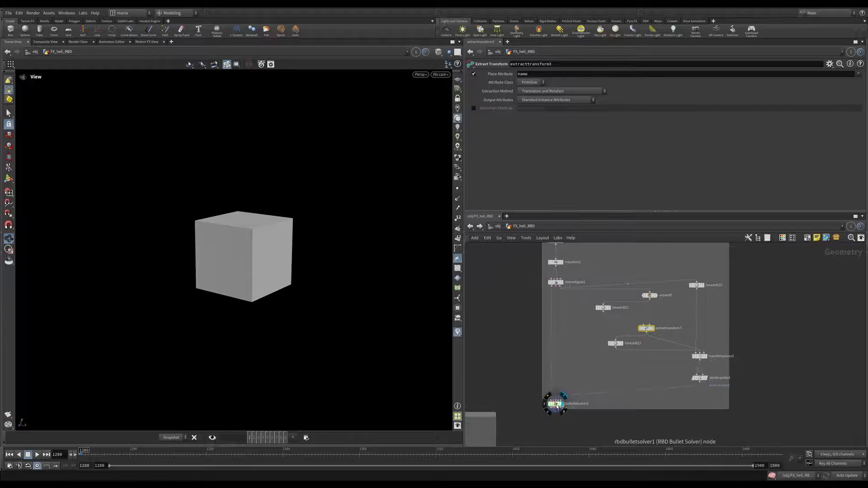
- Show rbdbulletsolver1 settings: start frame 1280, 10 substeps, 10 constraint iterations, and frame the network
left_click(555, 404)
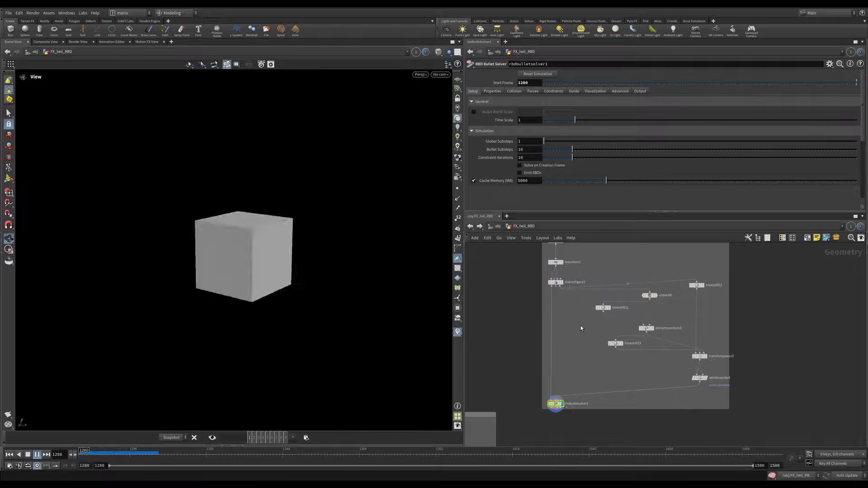
left_click(48, 455)
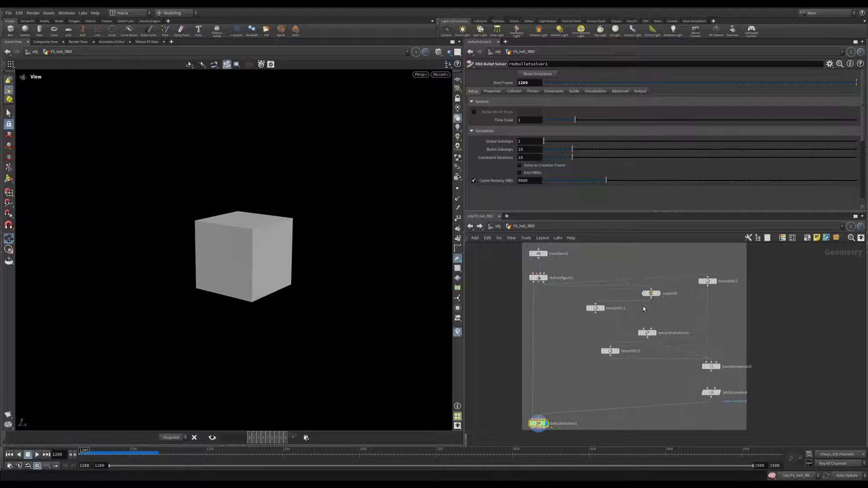
- Inspect unpack8, timeshift11 and extracttransform3 settings in turn
left_click(650, 293)
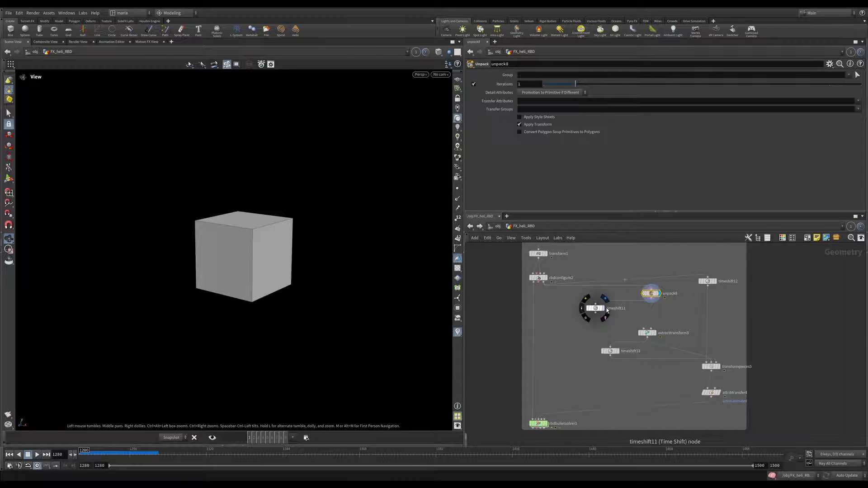
left_click(595, 308)
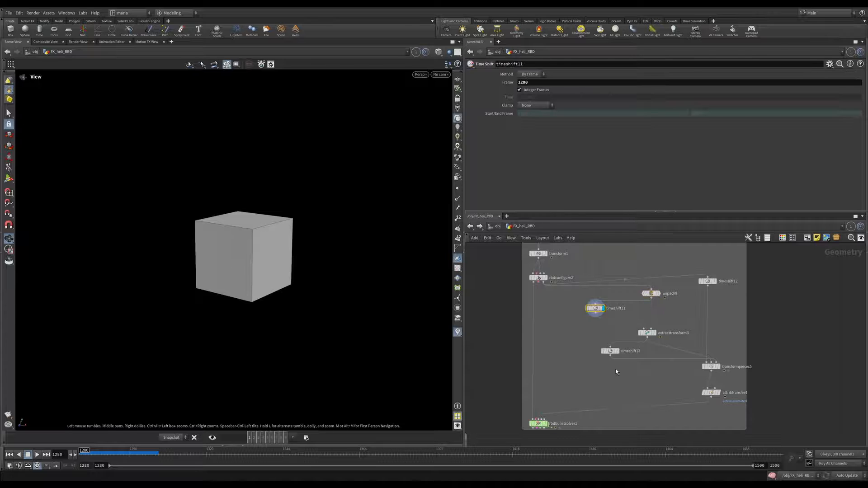
left_click(647, 332)
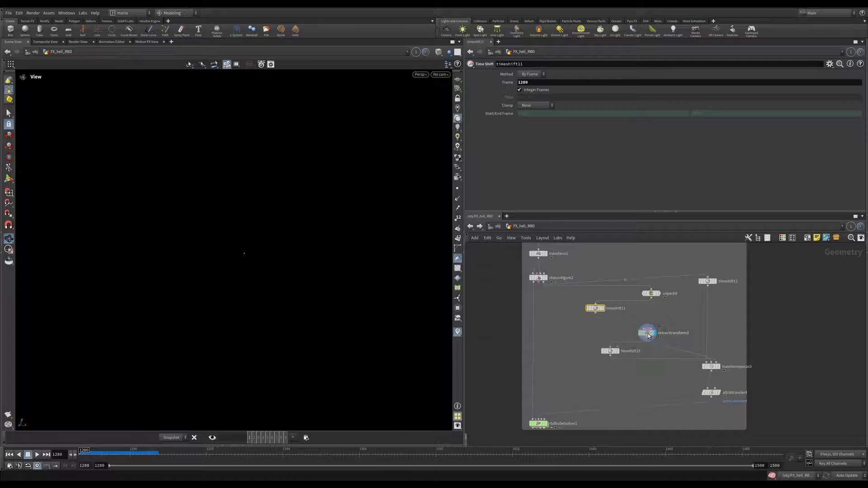
left_click(646, 333)
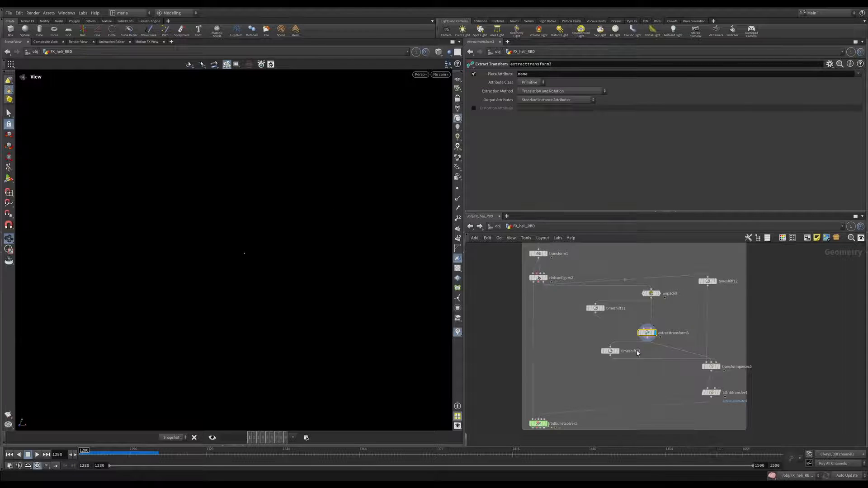
- Inspect timeshift12 holding frame 1248, then transformpieces5 matching by name attribute
left_click(609, 351)
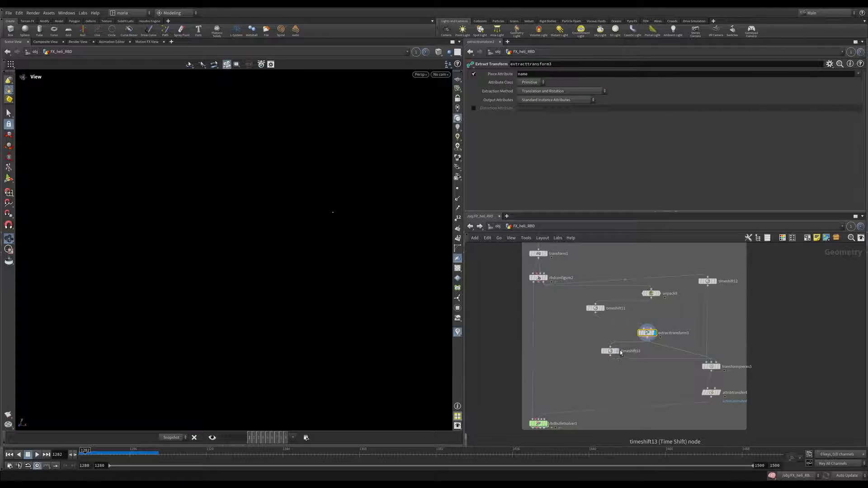
left_click(611, 351)
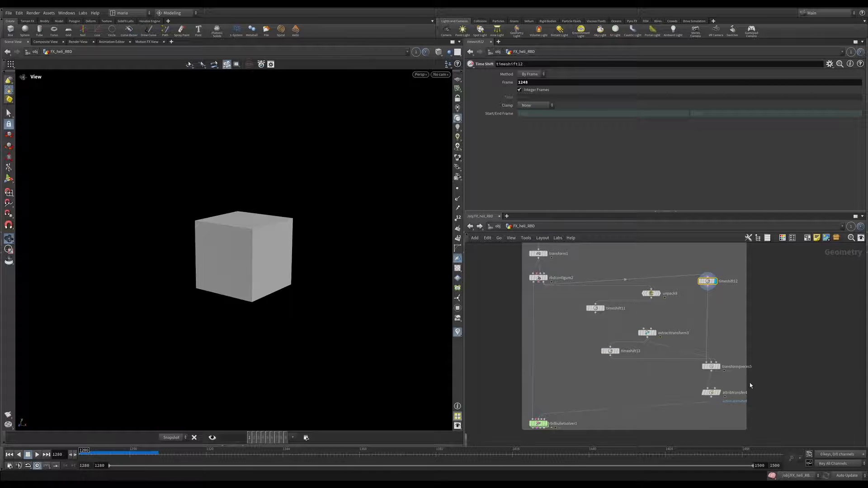
left_click(711, 366)
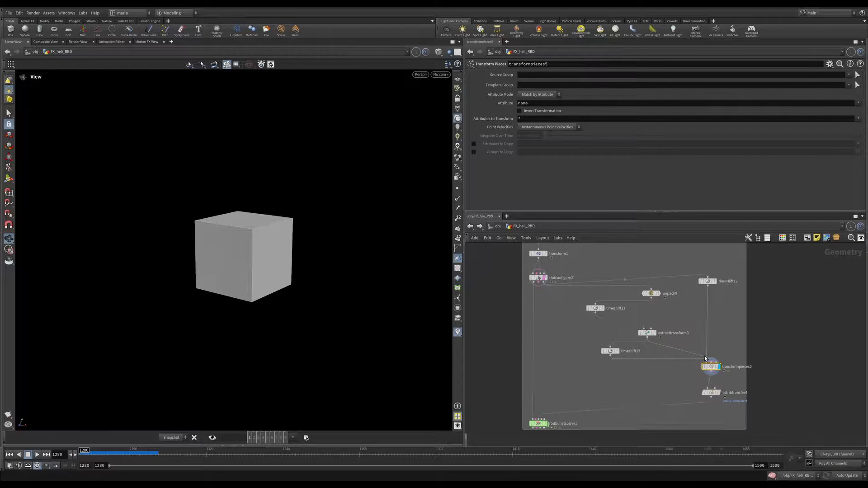
mouse_move(741, 372)
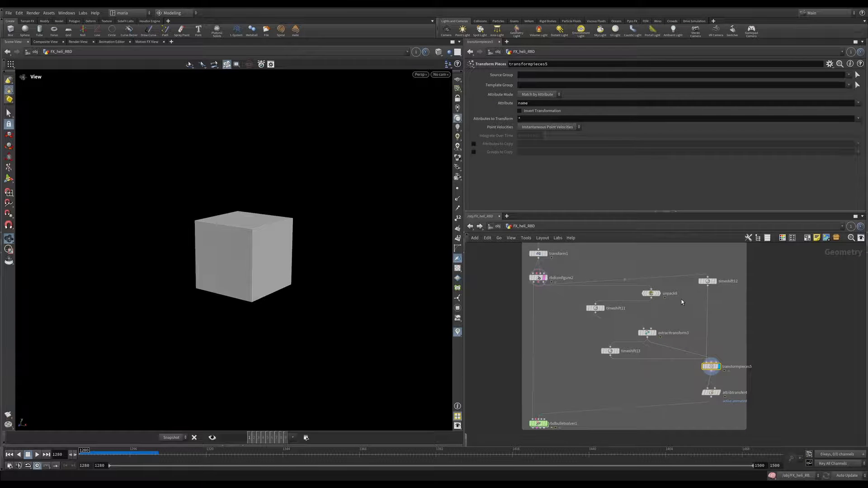
- Show rbdbulletsolver1 settings again with start frame 1280 and 10 substeps
left_click(714, 379)
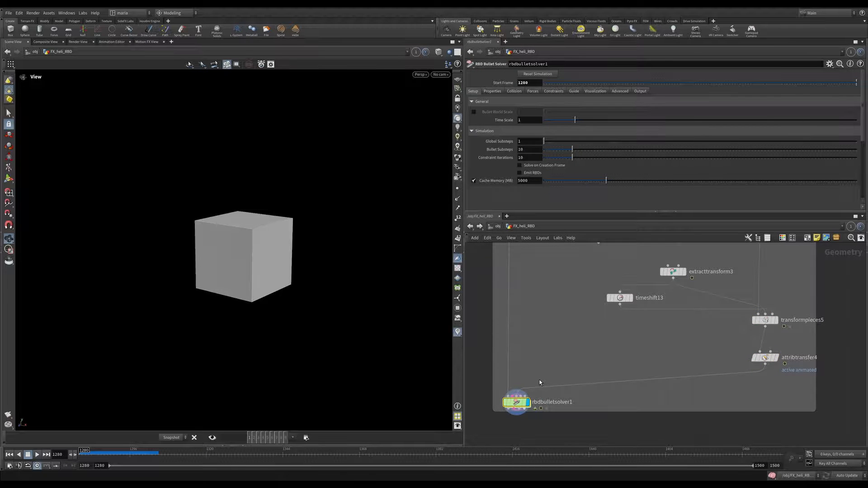
- Show attribtransfer4 settings passing the active and animated point attributes
left_click(36, 454)
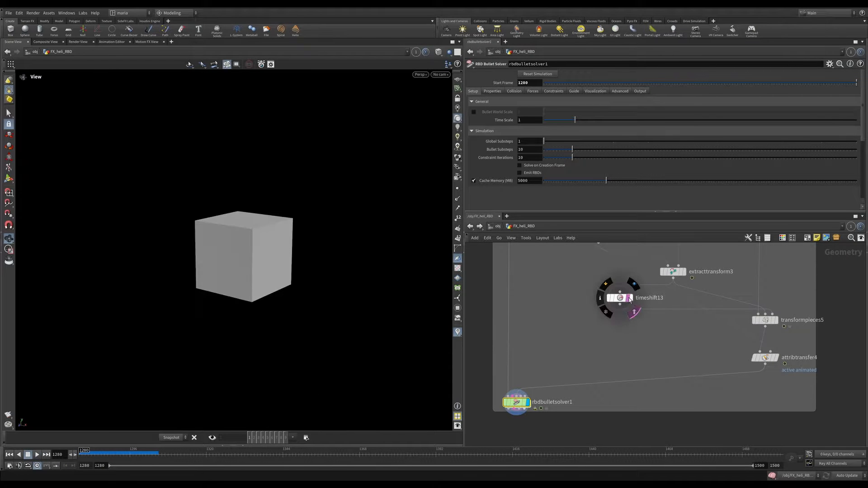
left_click(766, 357)
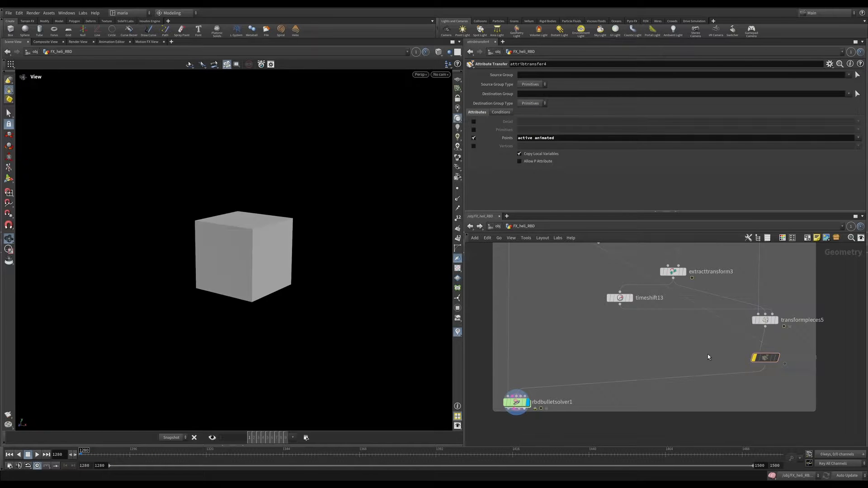
left_click(36, 455)
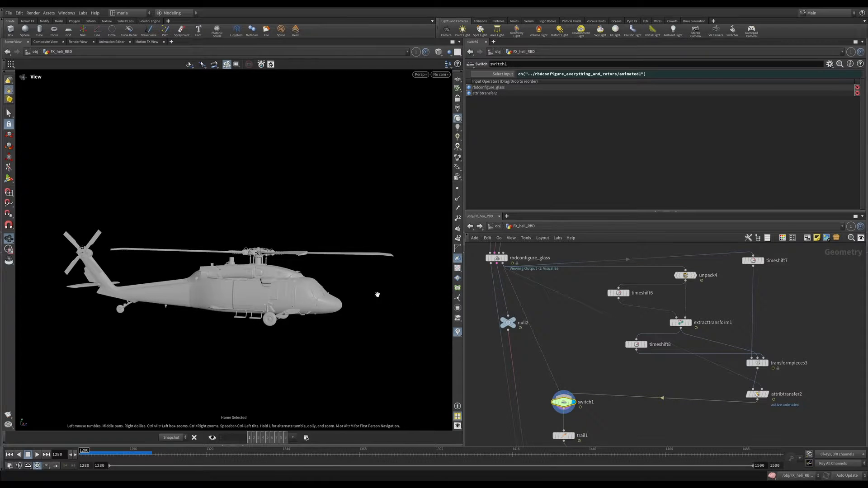
- Orbit the viewport around the full helicopter shown through switch1
left_click_drag(376, 294, 172, 283)
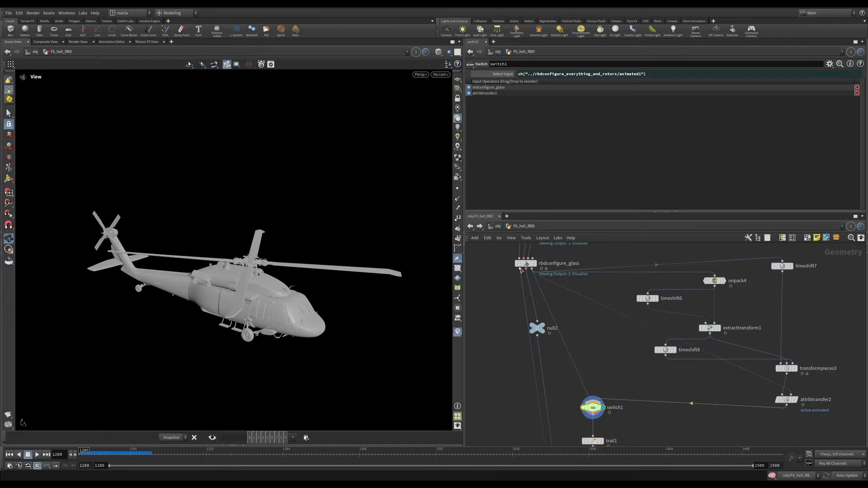
mouse_move(769, 420)
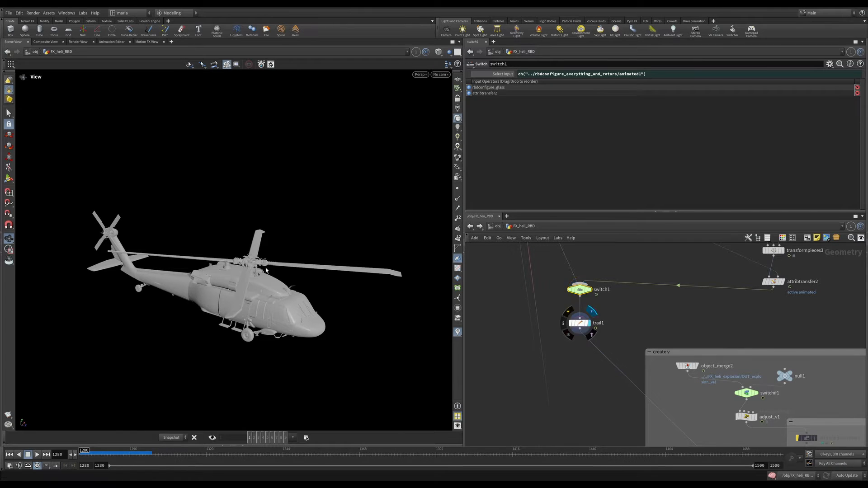
- Select trail1 to show Compute Velocity with backward difference and velocity scale 1
left_click(580, 323)
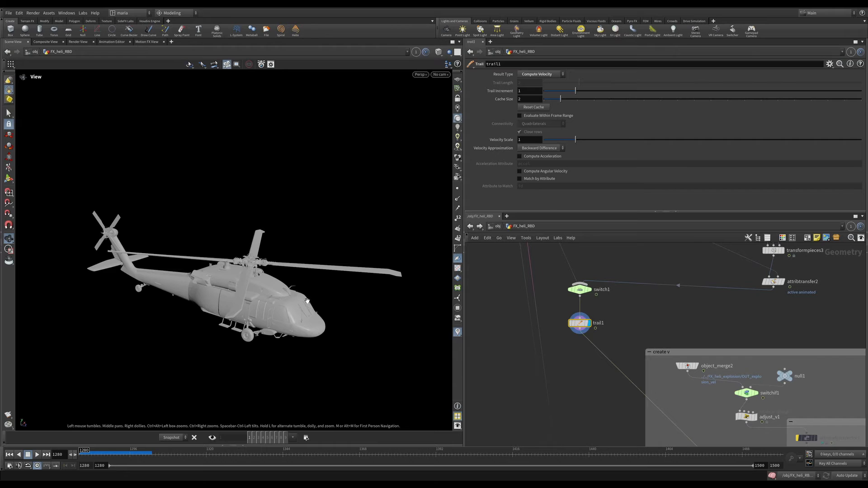
mouse_move(300, 342)
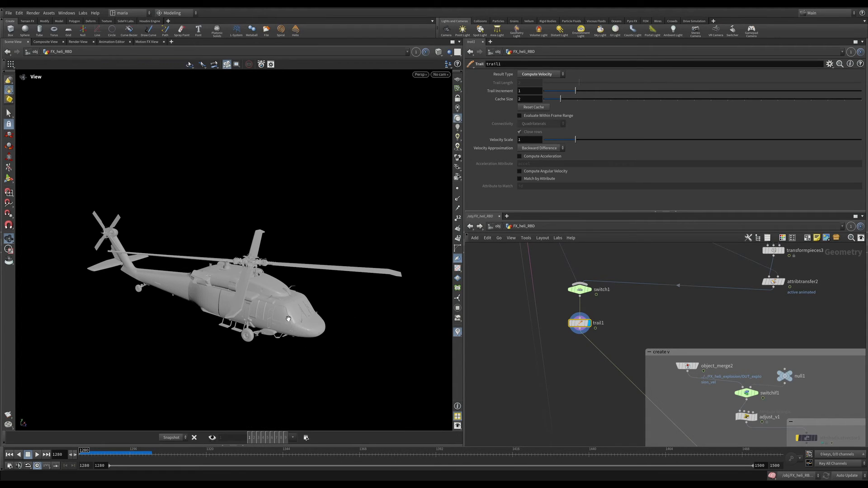
mouse_move(291, 331)
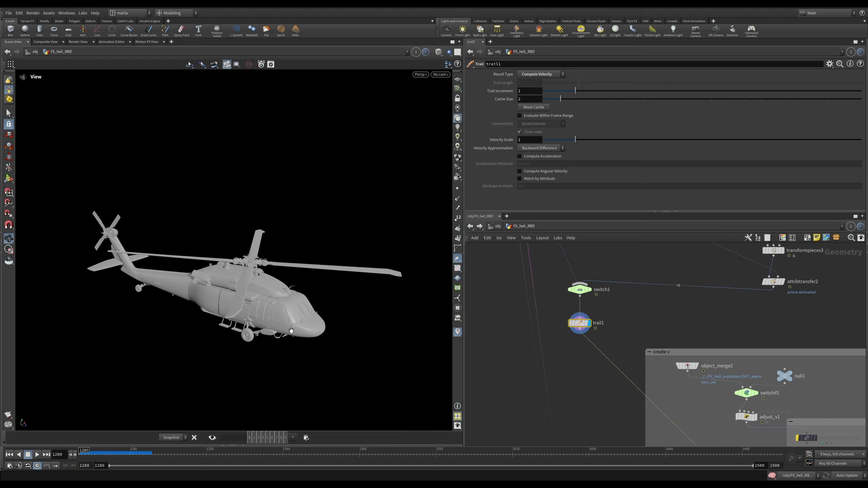
mouse_move(566, 349)
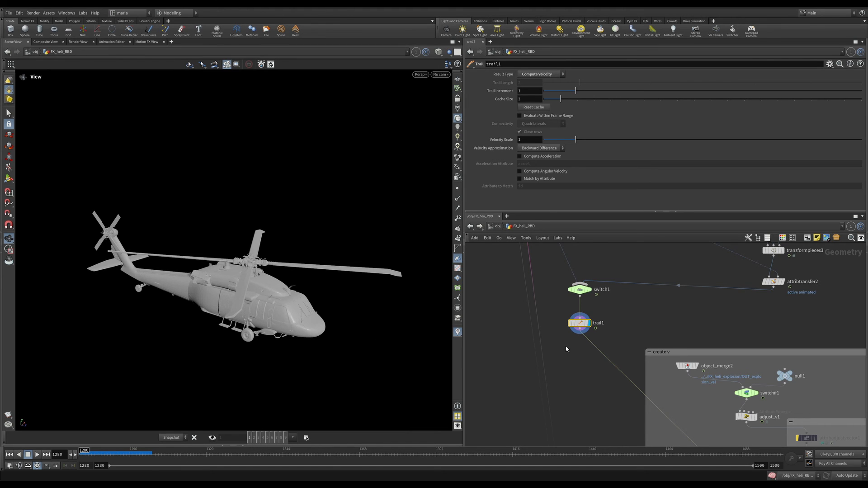